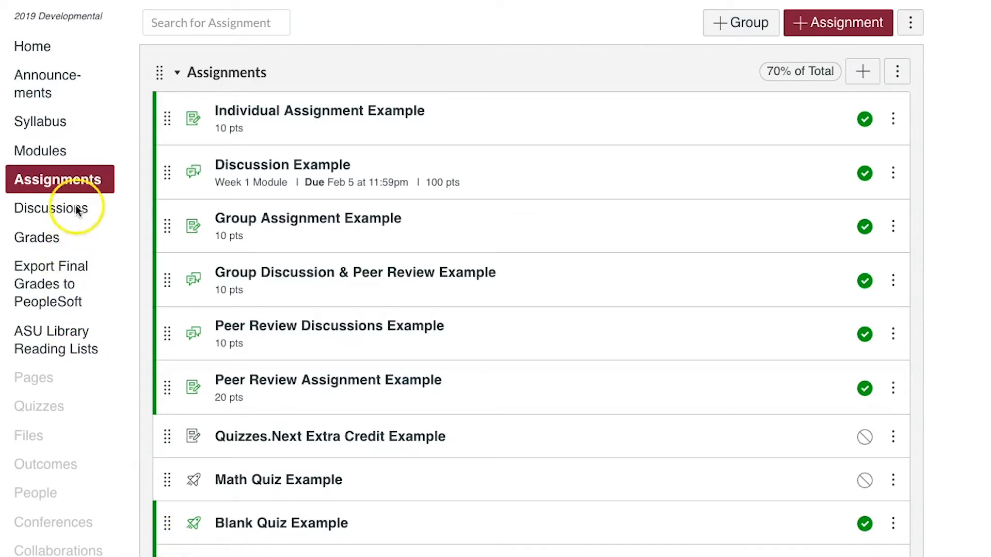
Step: Collapse all assignment groups to show only Assignments, Quizzes and Participation headings
{"action": "left_click", "coordinate": [179, 71]}
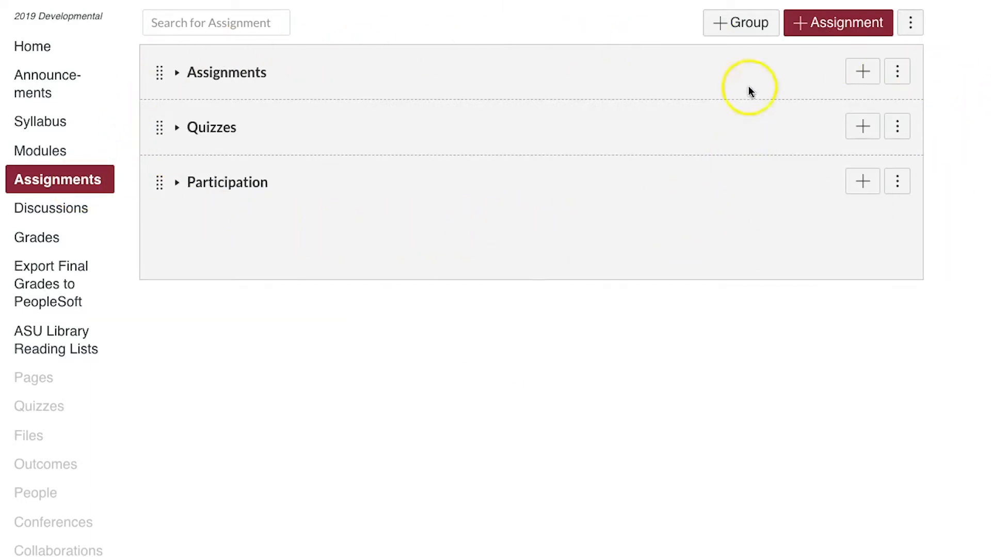
Step: Create a new assignment group named 'Extra Credit' and save it
{"action": "left_click", "coordinate": [741, 23]}
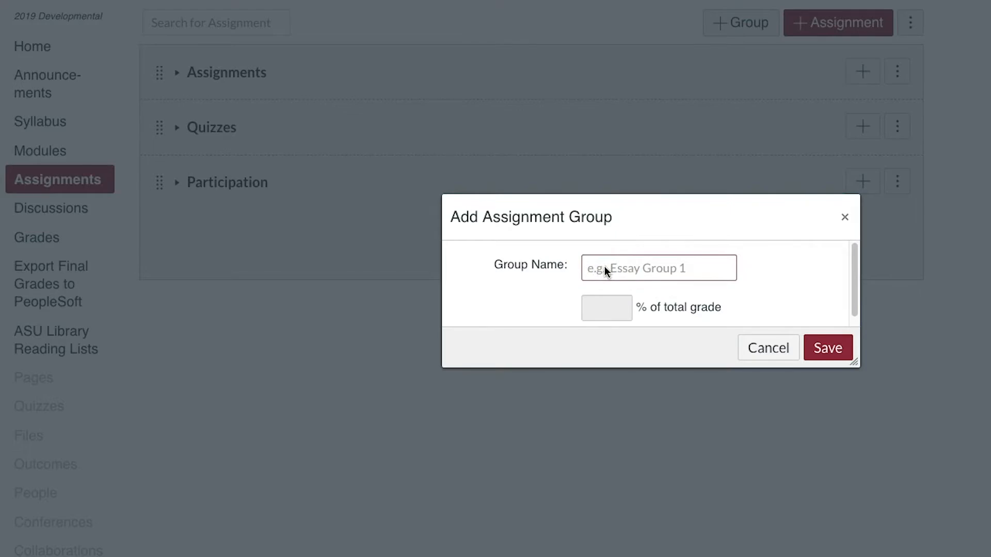
{"action": "left_click", "coordinate": [827, 348]}
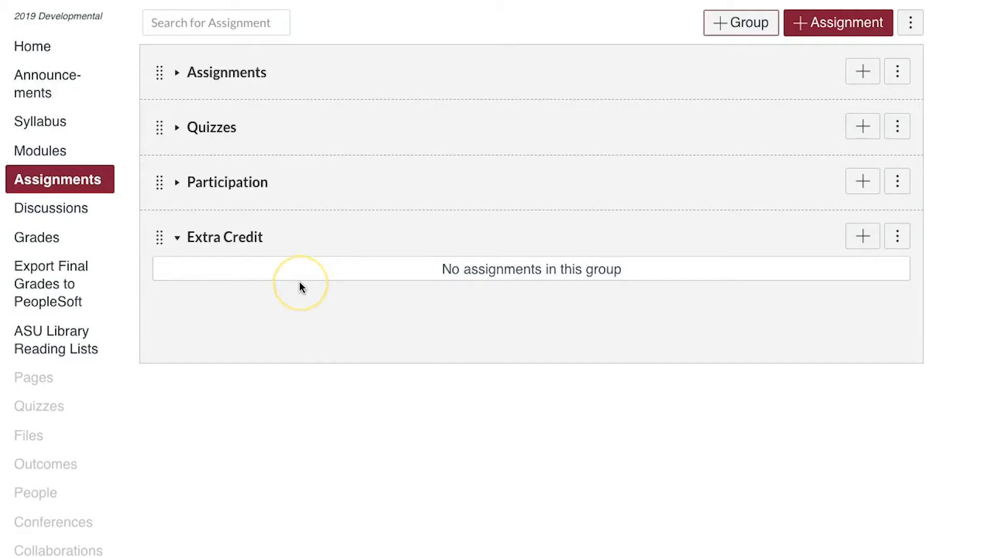
{"action": "mouse_move", "coordinate": [627, 293]}
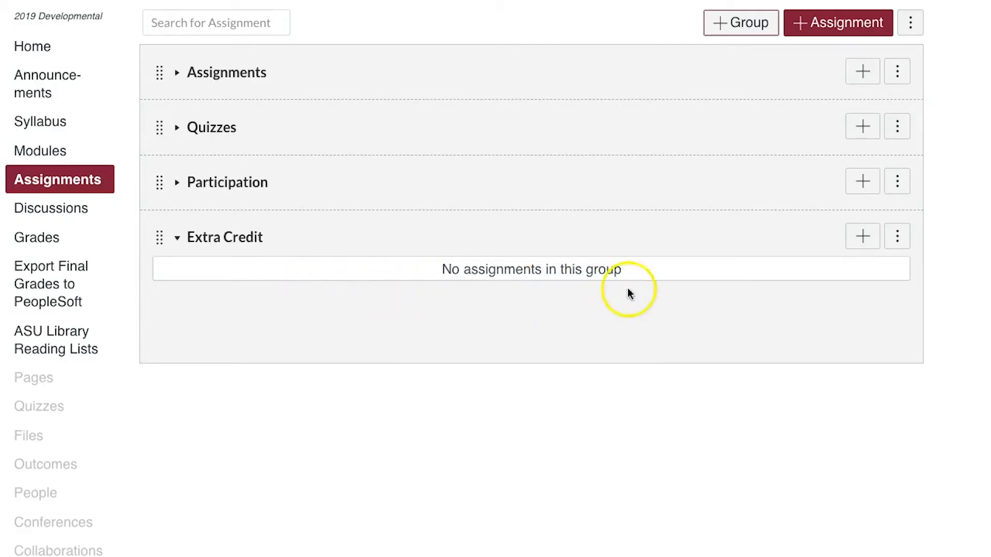
{"action": "mouse_move", "coordinate": [909, 23]}
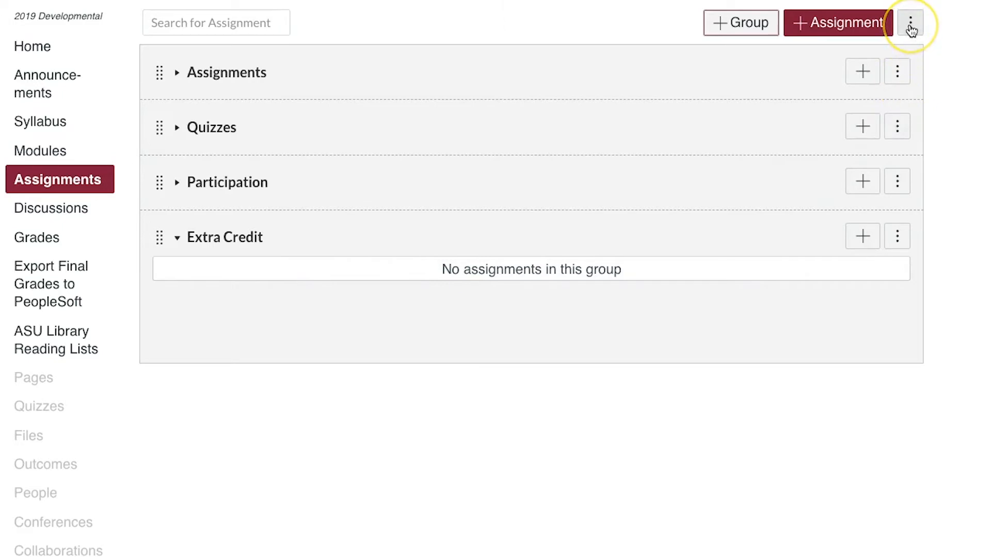
Step: Open Assignment Groups Weight from the page options menu
{"action": "left_click", "coordinate": [910, 22]}
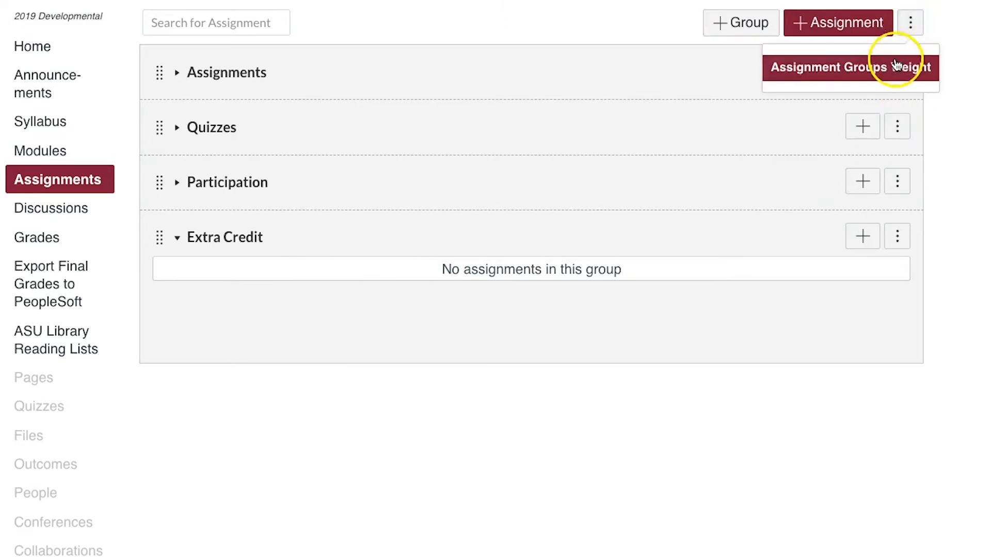
{"action": "left_click", "coordinate": [850, 67]}
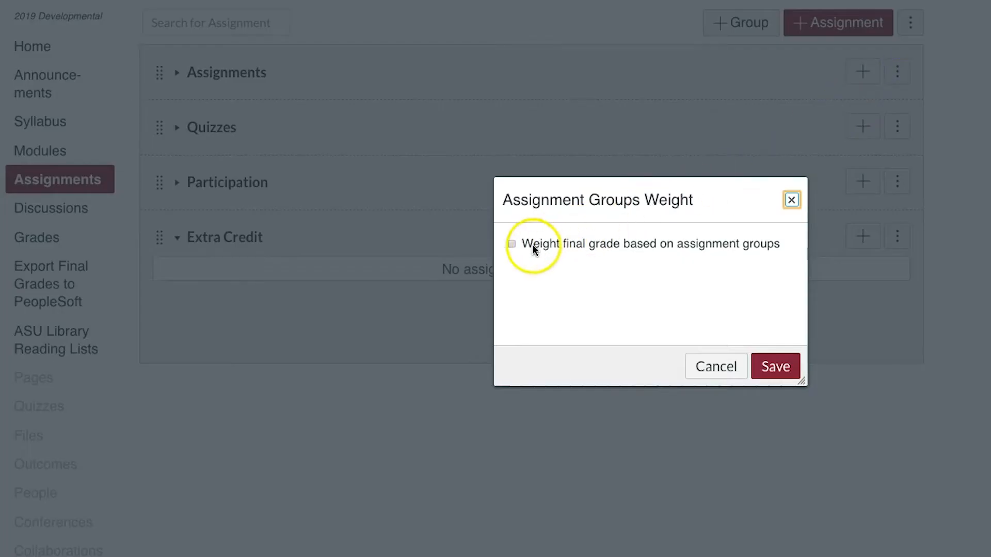
Step: Enable group weighting and give Extra Credit a 10% weight, totaling 110%
{"action": "left_click", "coordinate": [512, 243]}
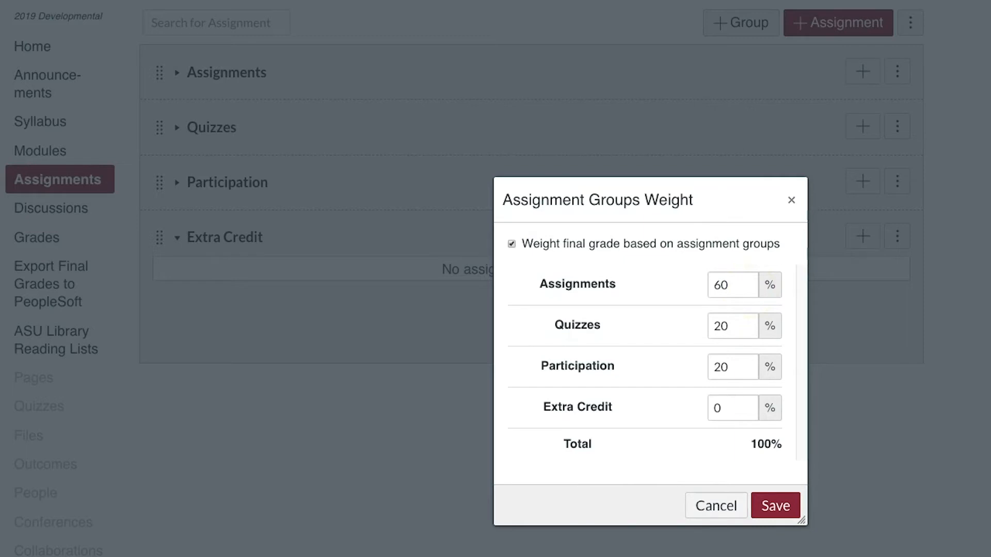
{"action": "mouse_move", "coordinate": [796, 305]}
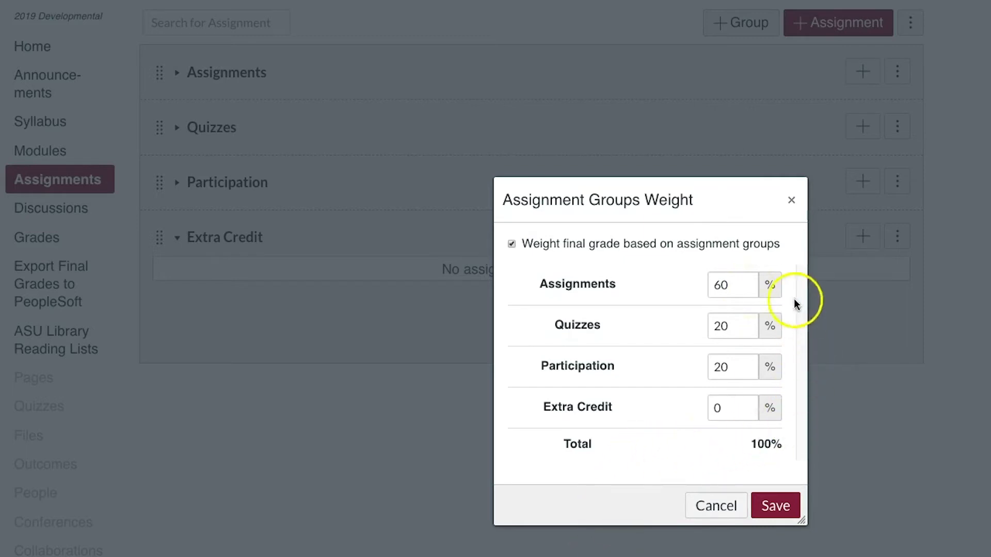
{"action": "mouse_move", "coordinate": [735, 437]}
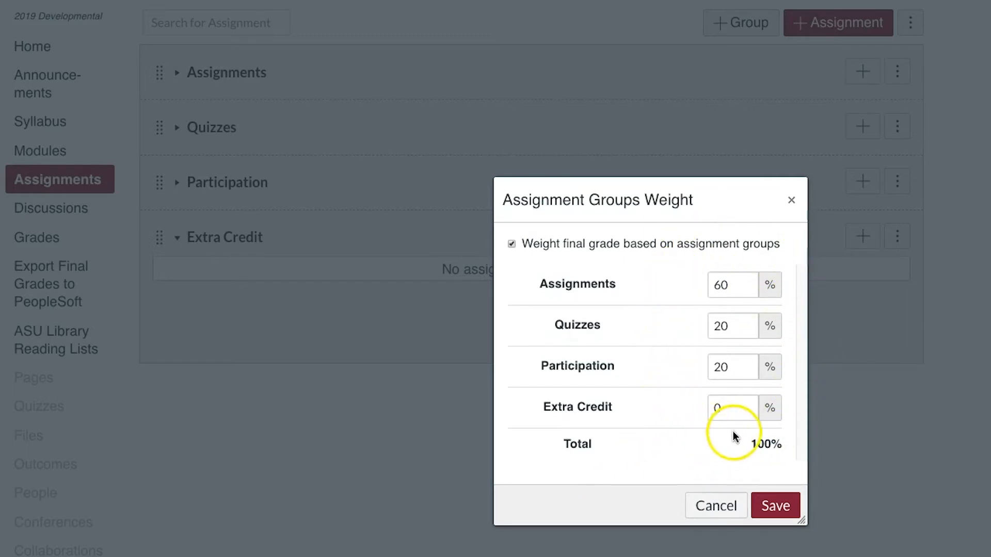
{"action": "mouse_move", "coordinate": [764, 457]}
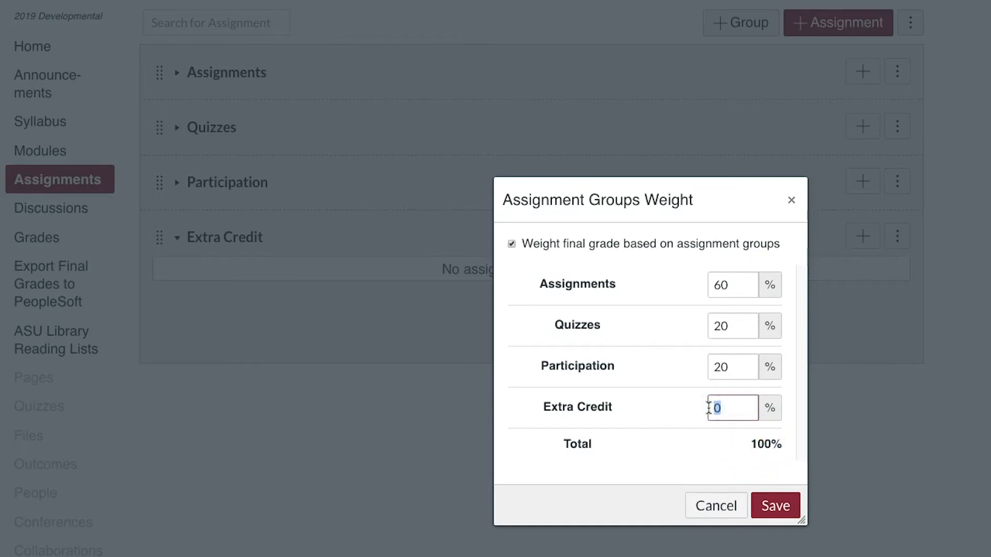
{"action": "type", "text": "10"}
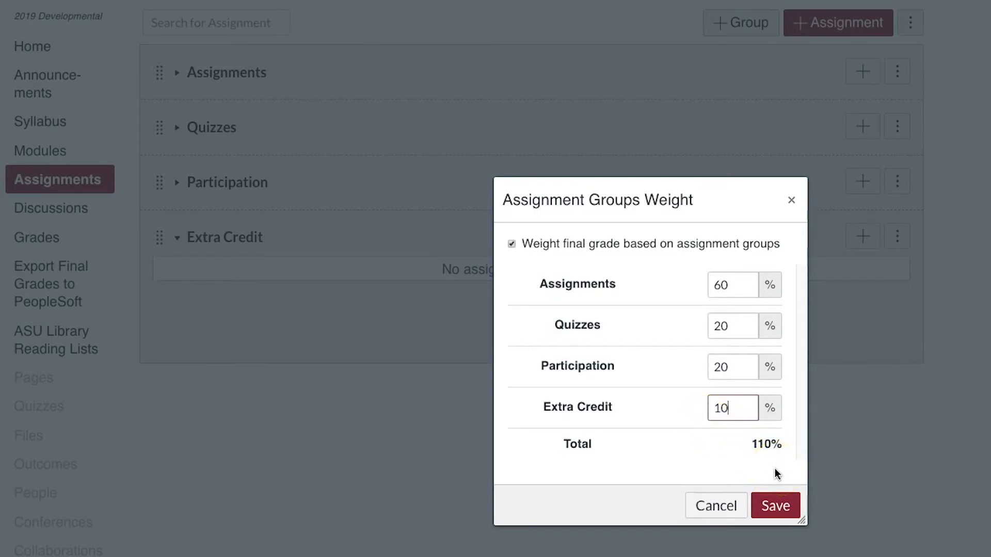
{"action": "left_click", "coordinate": [775, 506]}
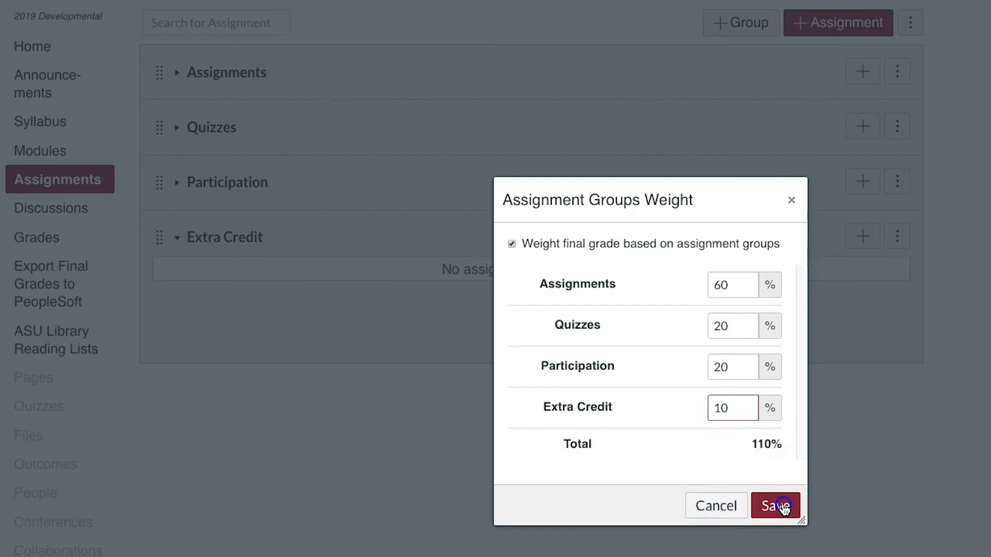
{"action": "left_click", "coordinate": [776, 506]}
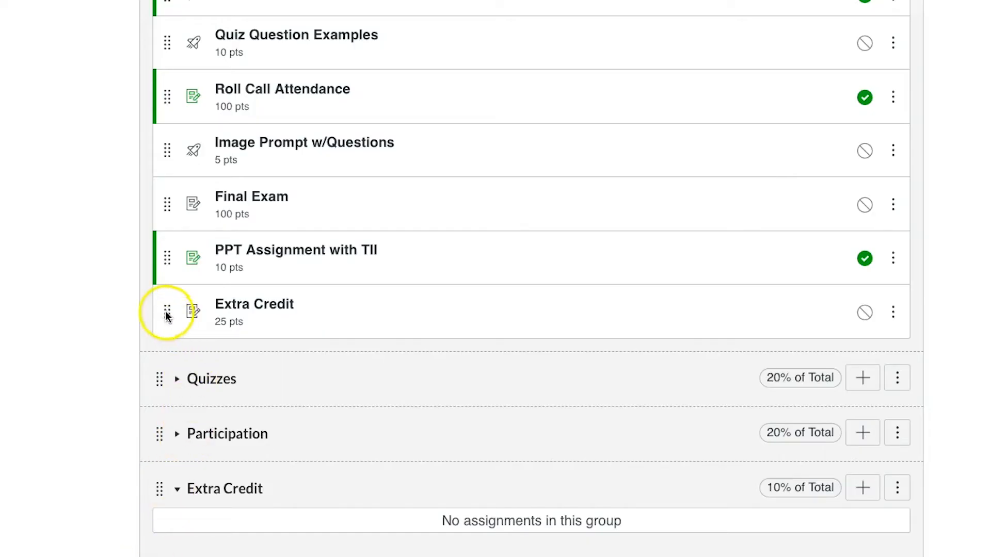
Step: Drag the 25-point Extra Credit assignment into the Extra Credit group
{"action": "left_click_drag", "start_coordinate": [166, 313], "coordinate": [171, 516]}
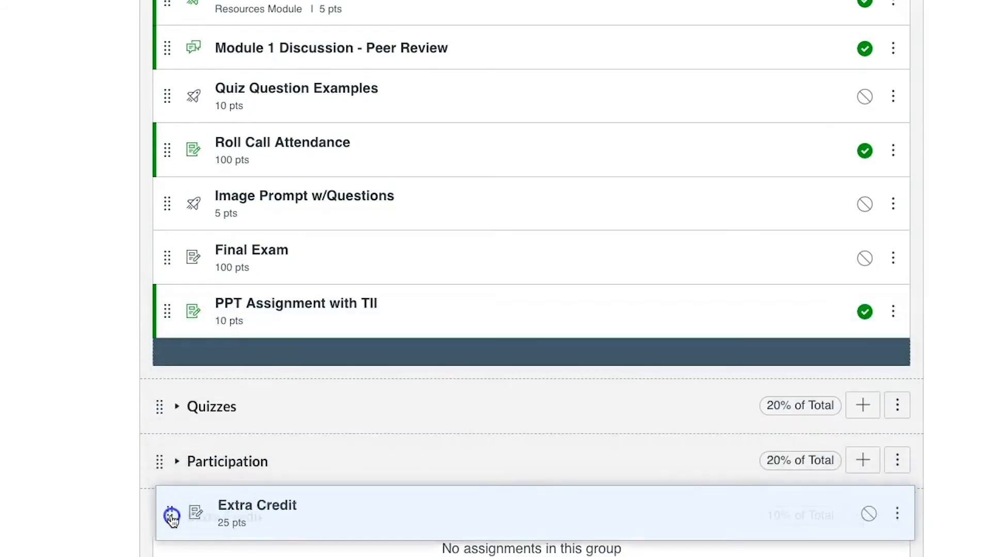